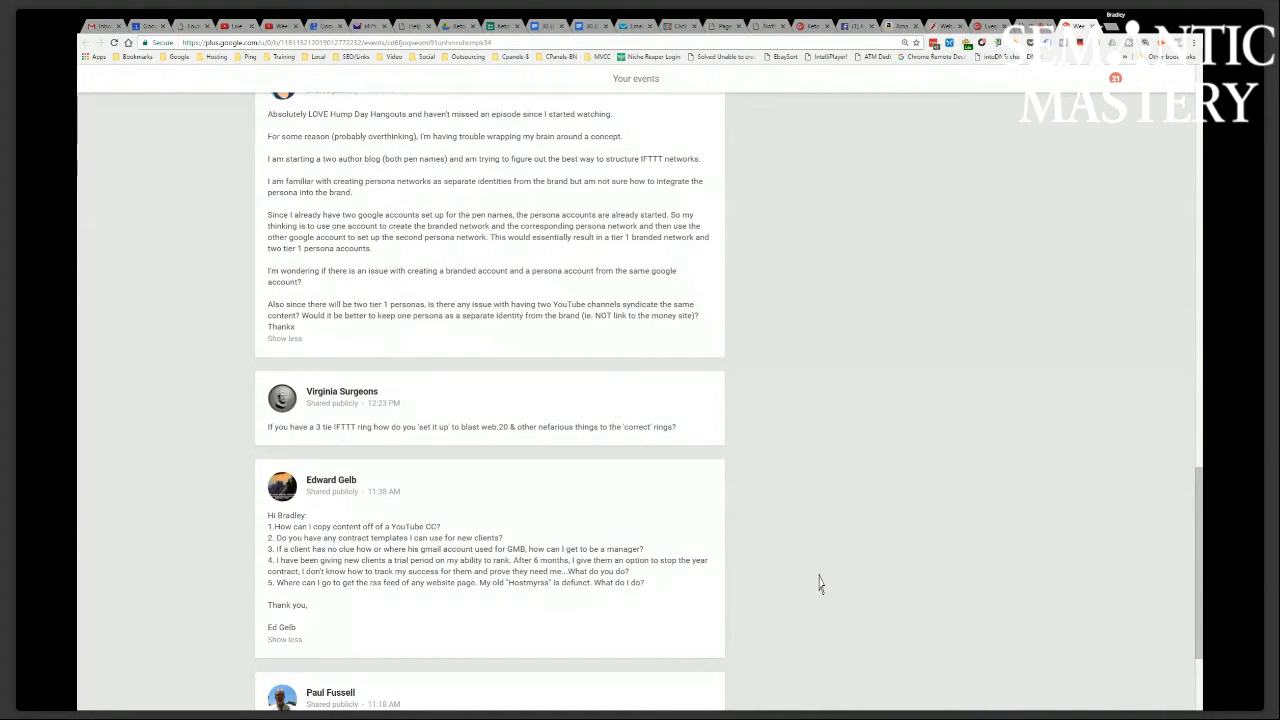
mouse_move(816, 584)
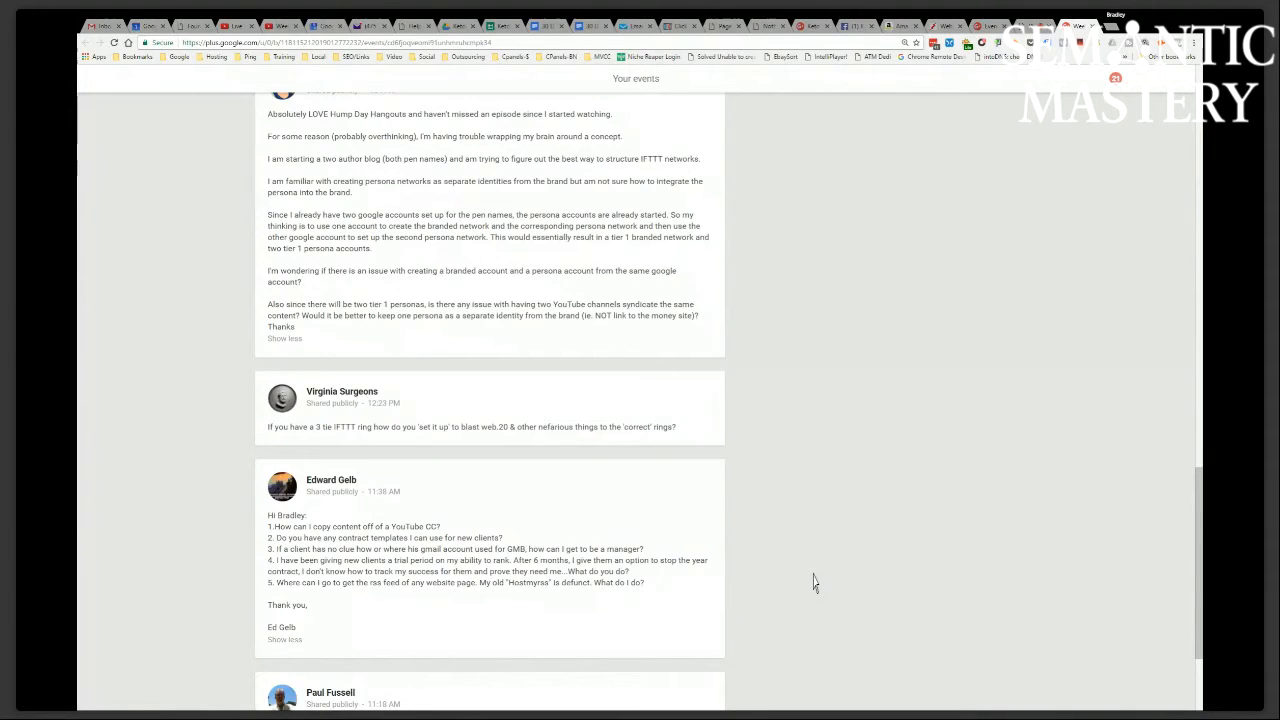
Add a clip from the Creative Commons library to the start of the video track.
scroll("down", 3)
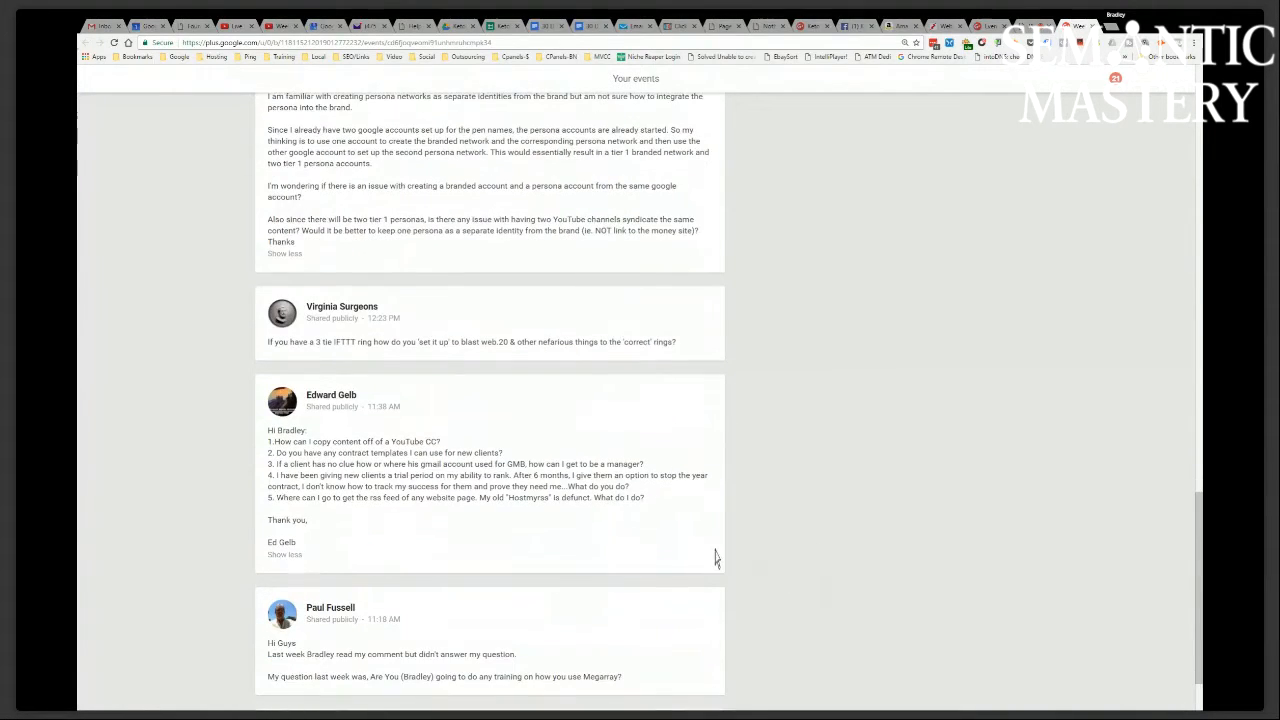
mouse_move(966, 516)
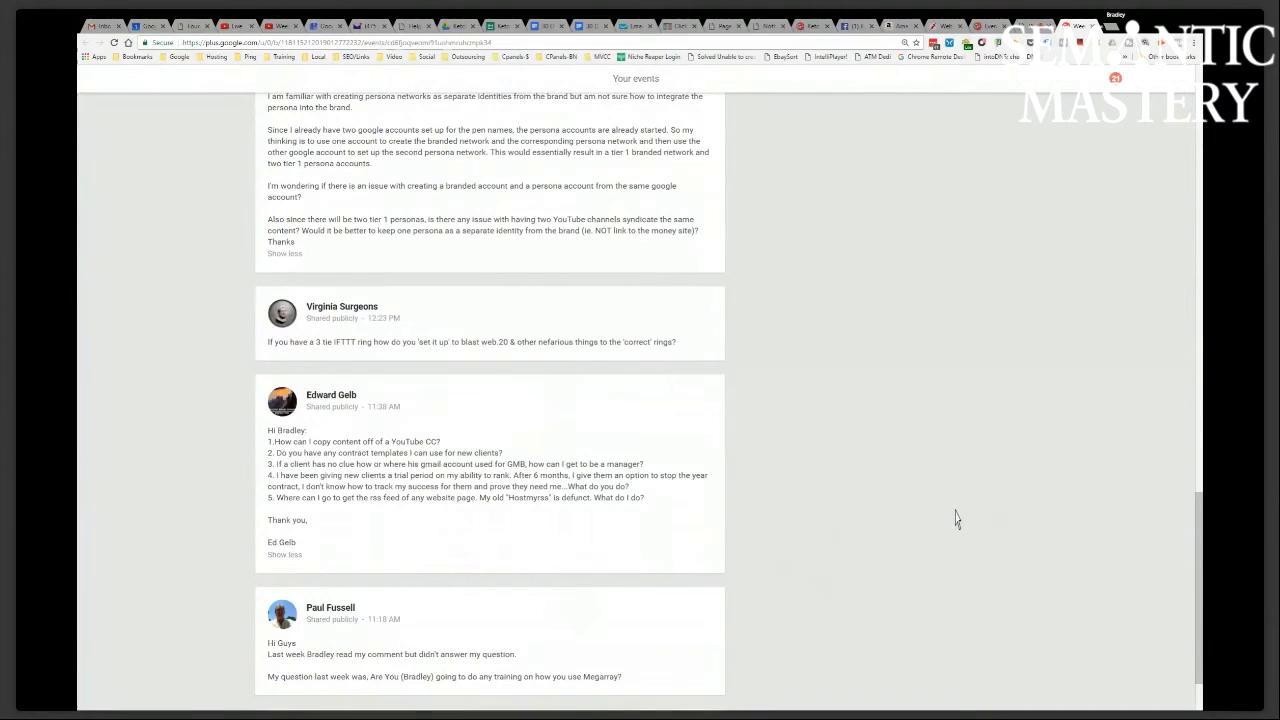
scroll("up", 3)
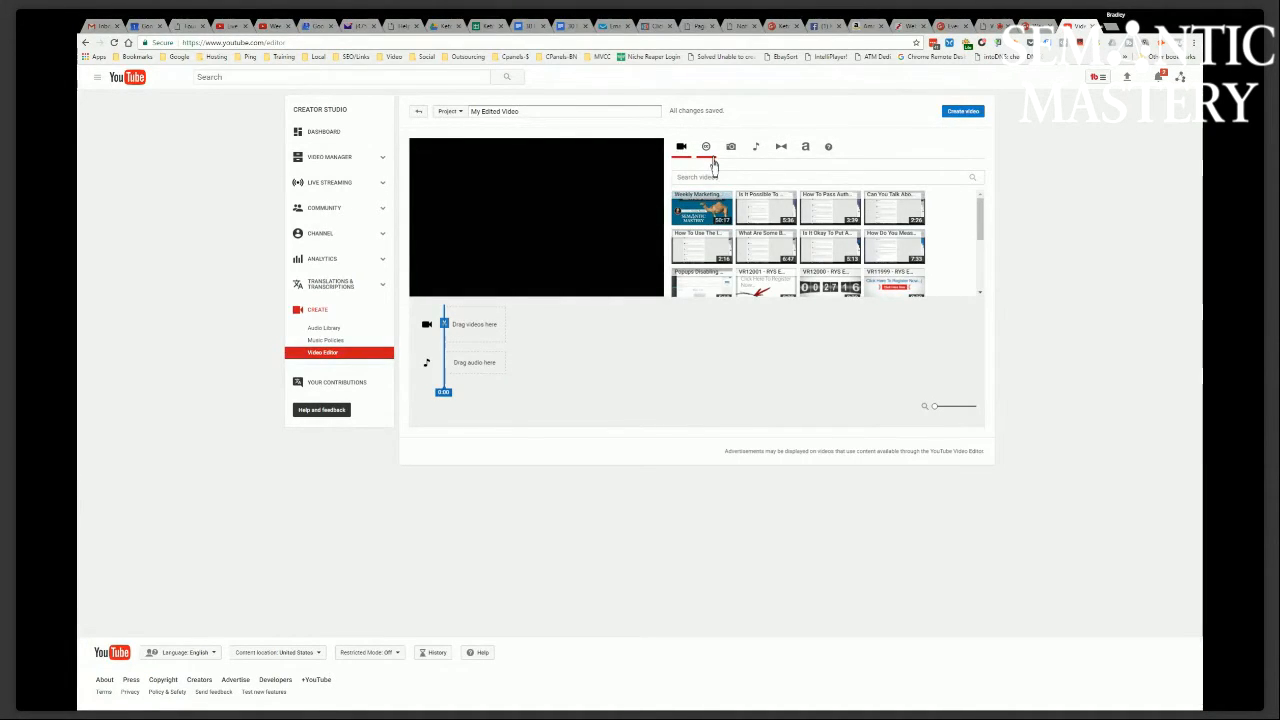
left_click(706, 146)
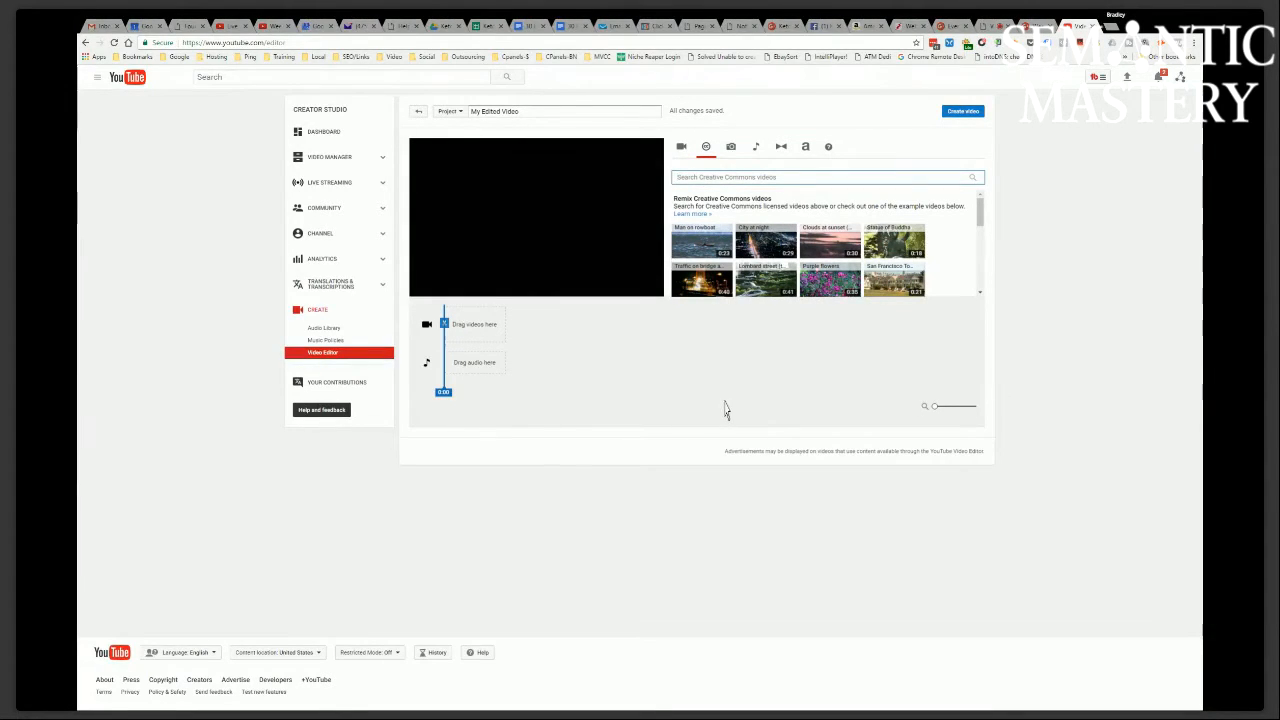
mouse_move(702, 242)
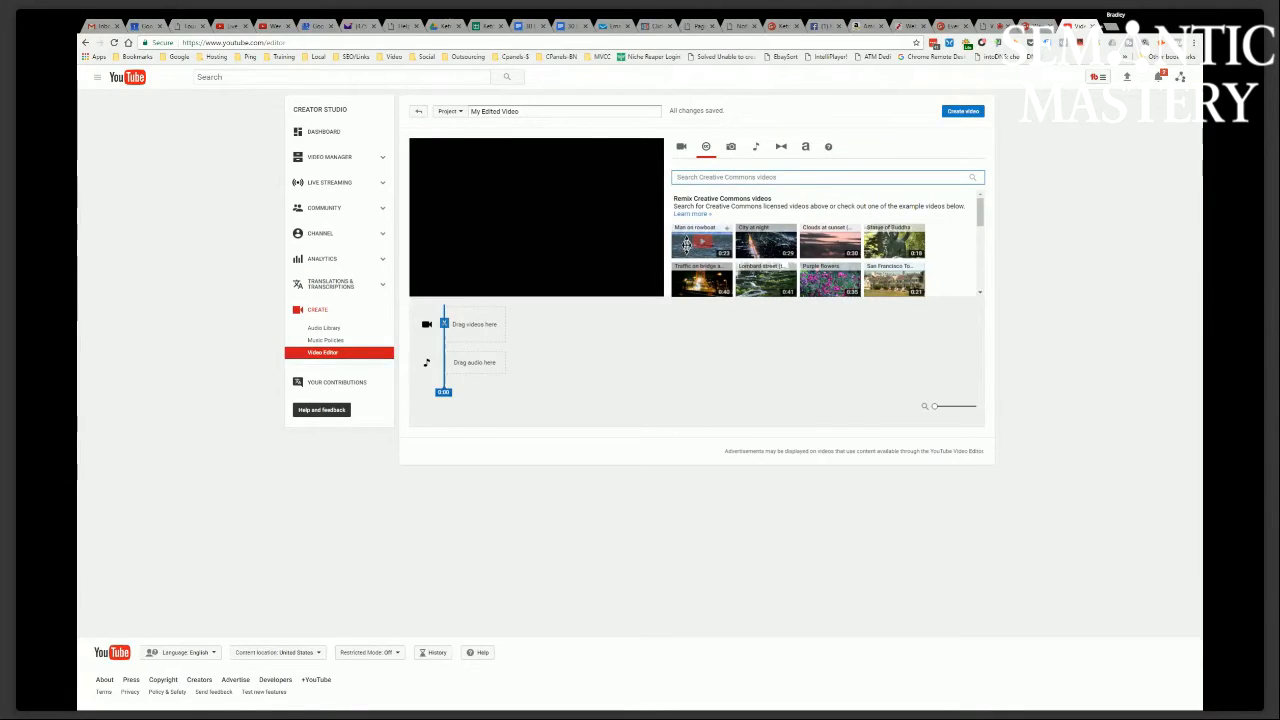
left_click_drag(702, 244, 472, 324)
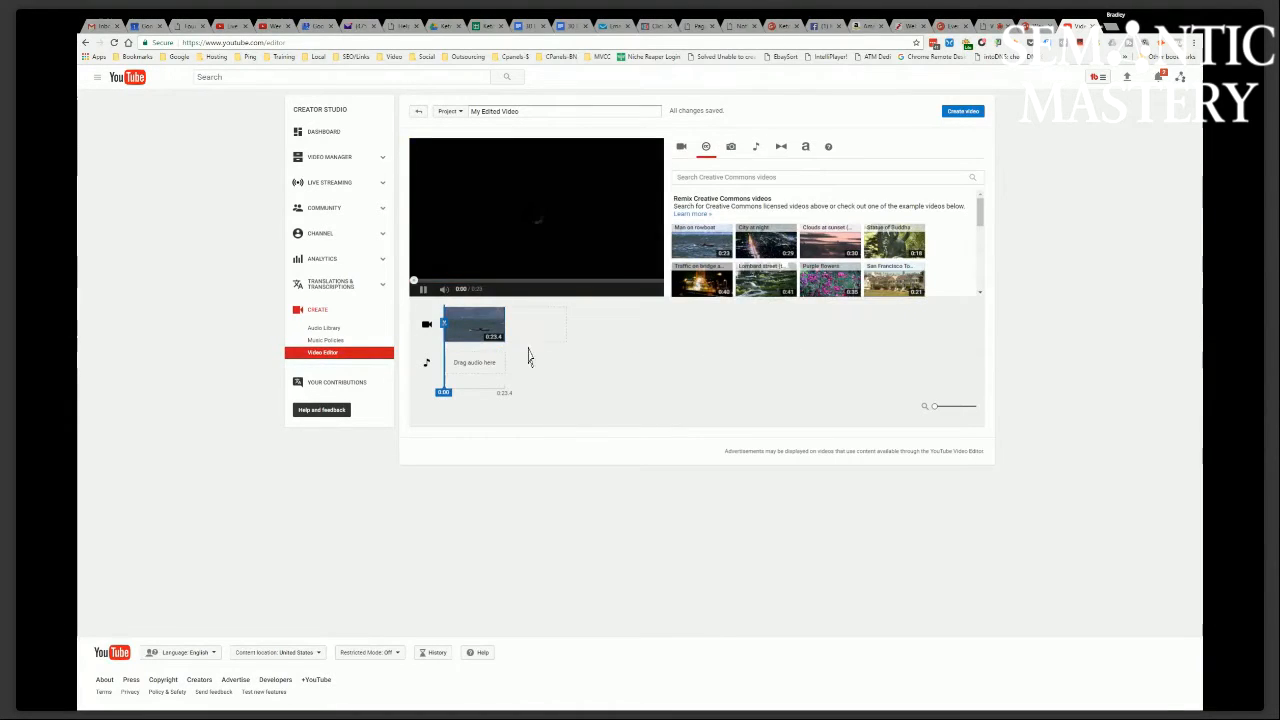
Stretch the timeline zoom so the clip fills it, then show the audio track library.
left_click(424, 288)
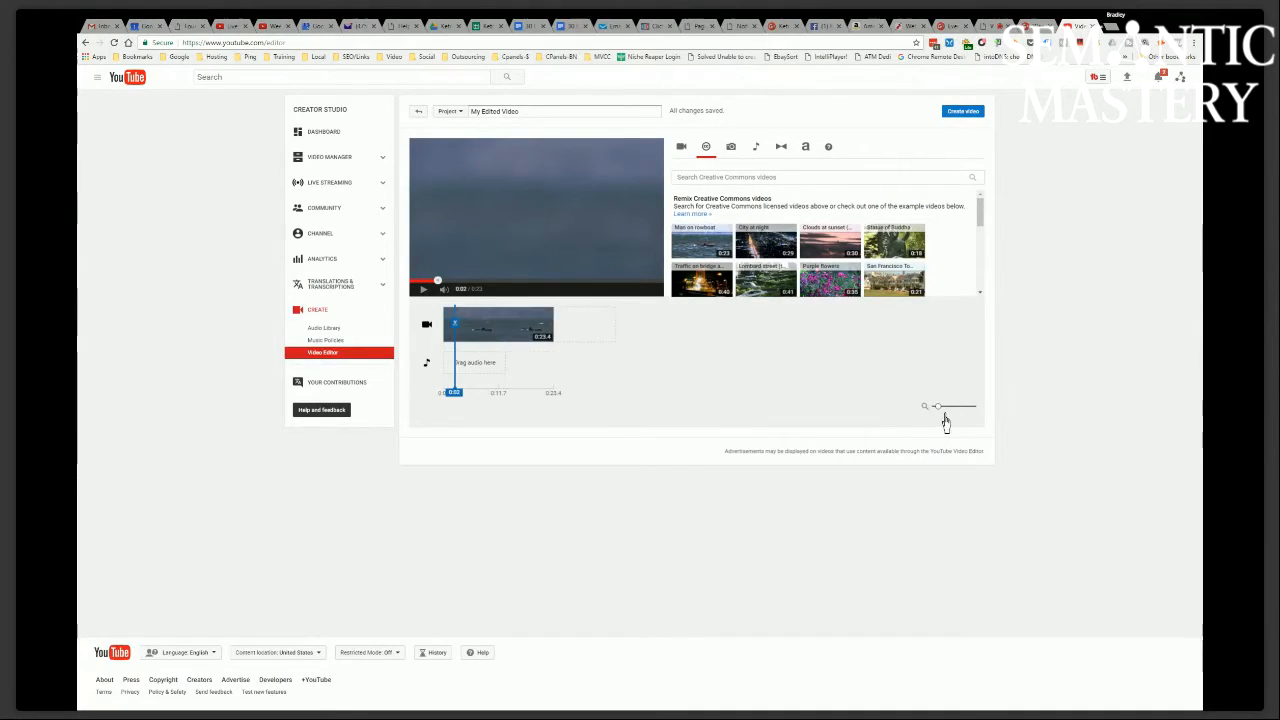
left_click_drag(936, 406, 956, 406)
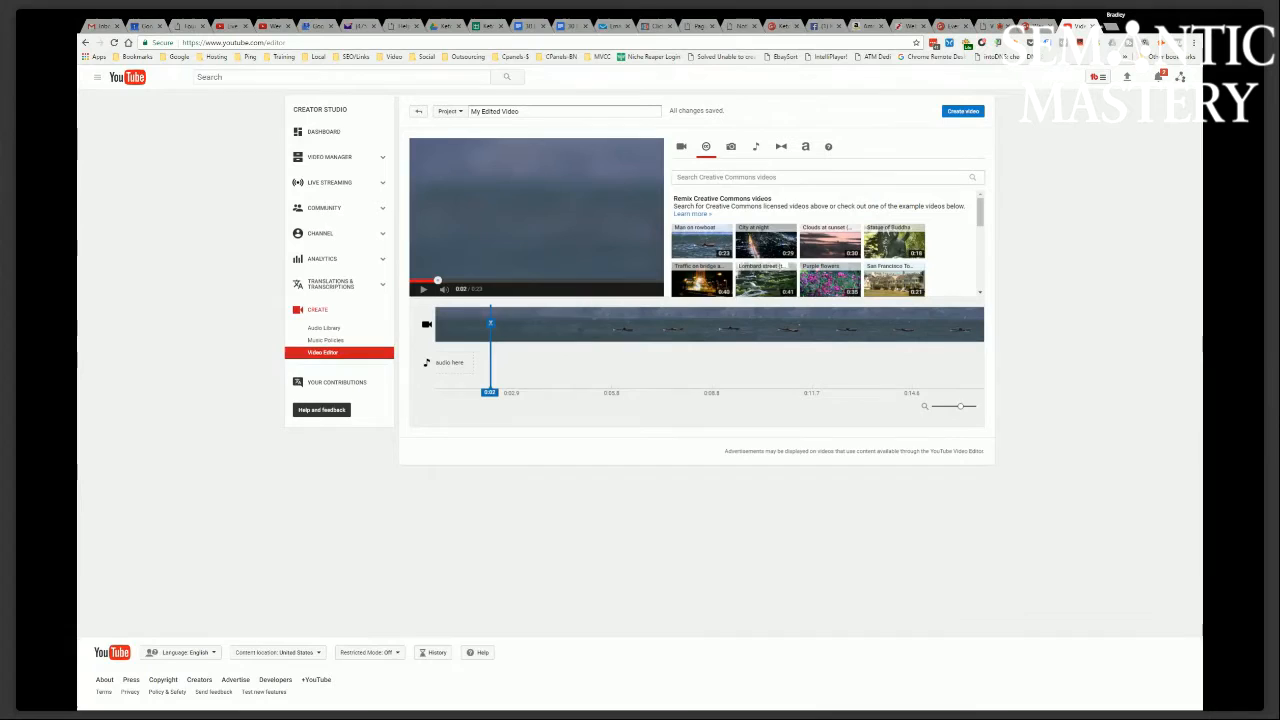
left_click(756, 148)
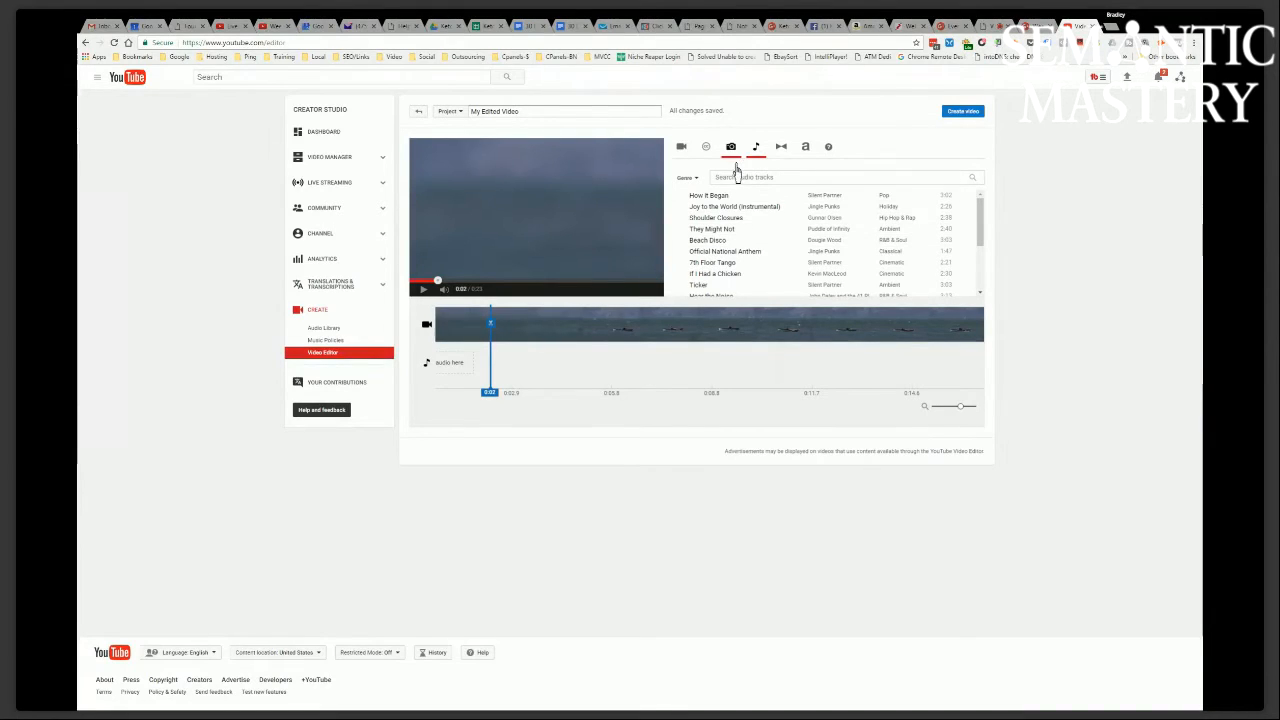
Show the Titles library of text styles for the timeline.
left_click(804, 146)
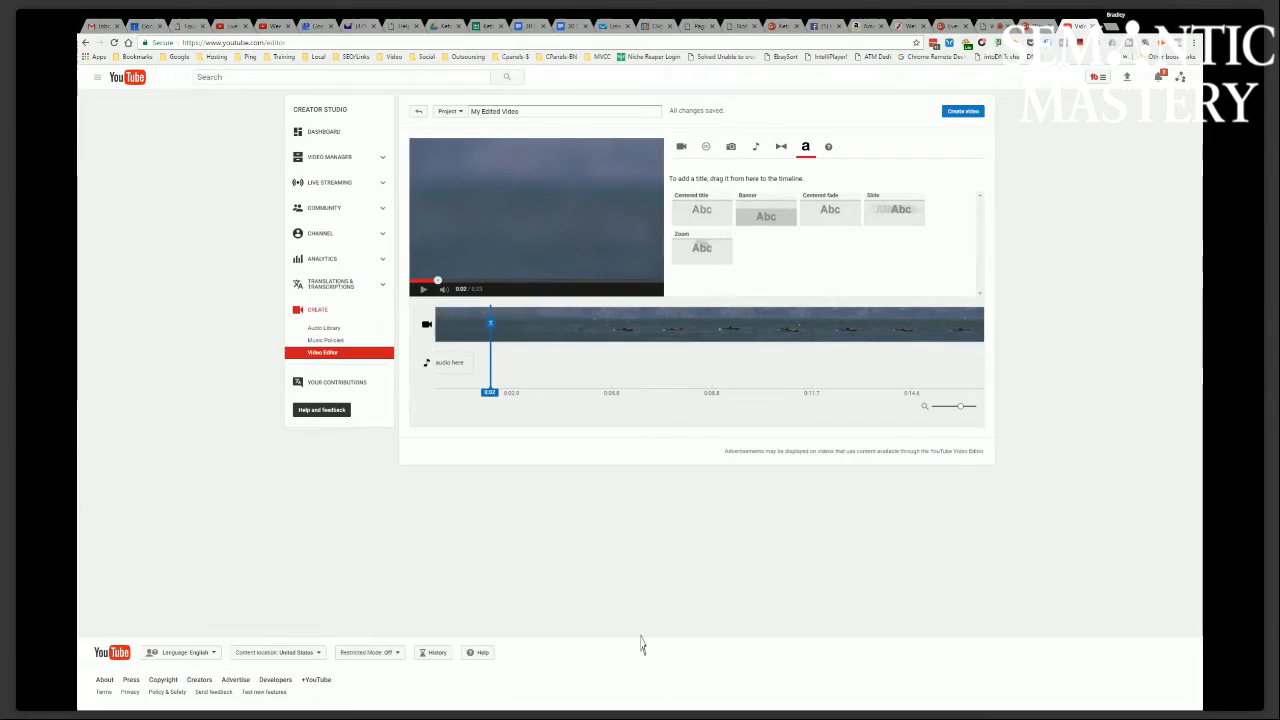
mouse_move(570, 576)
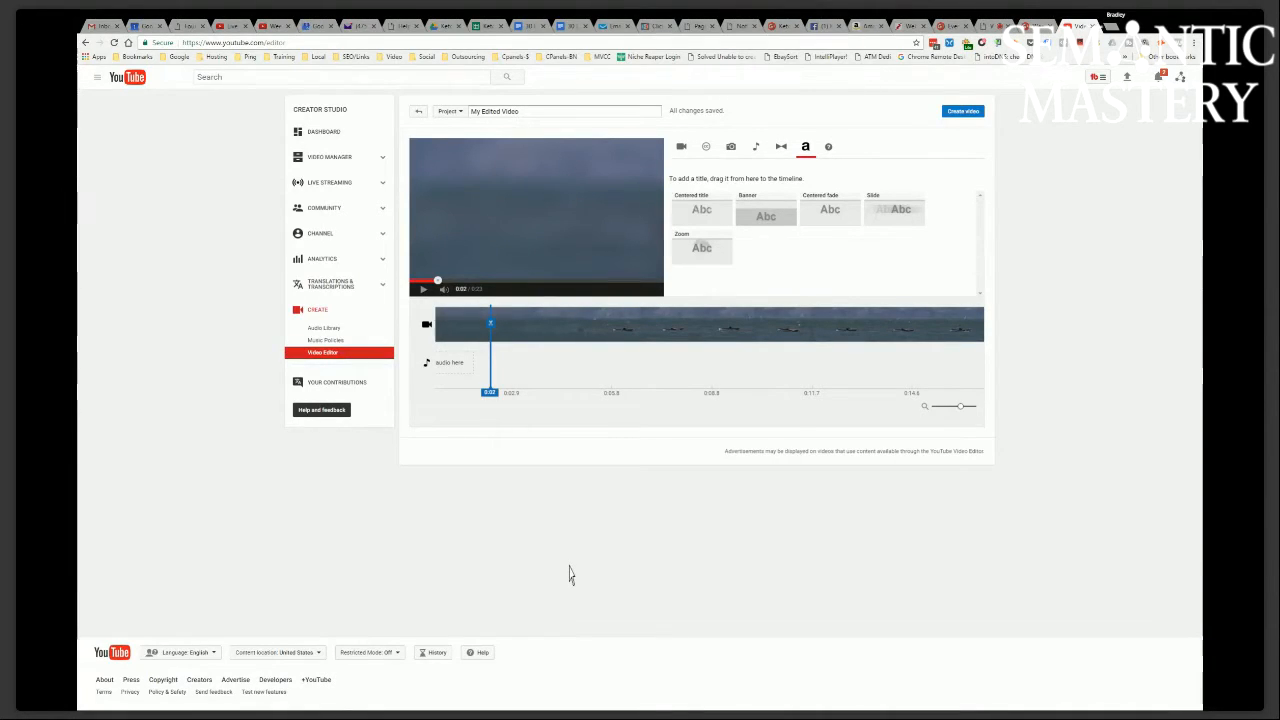
mouse_move(536, 288)
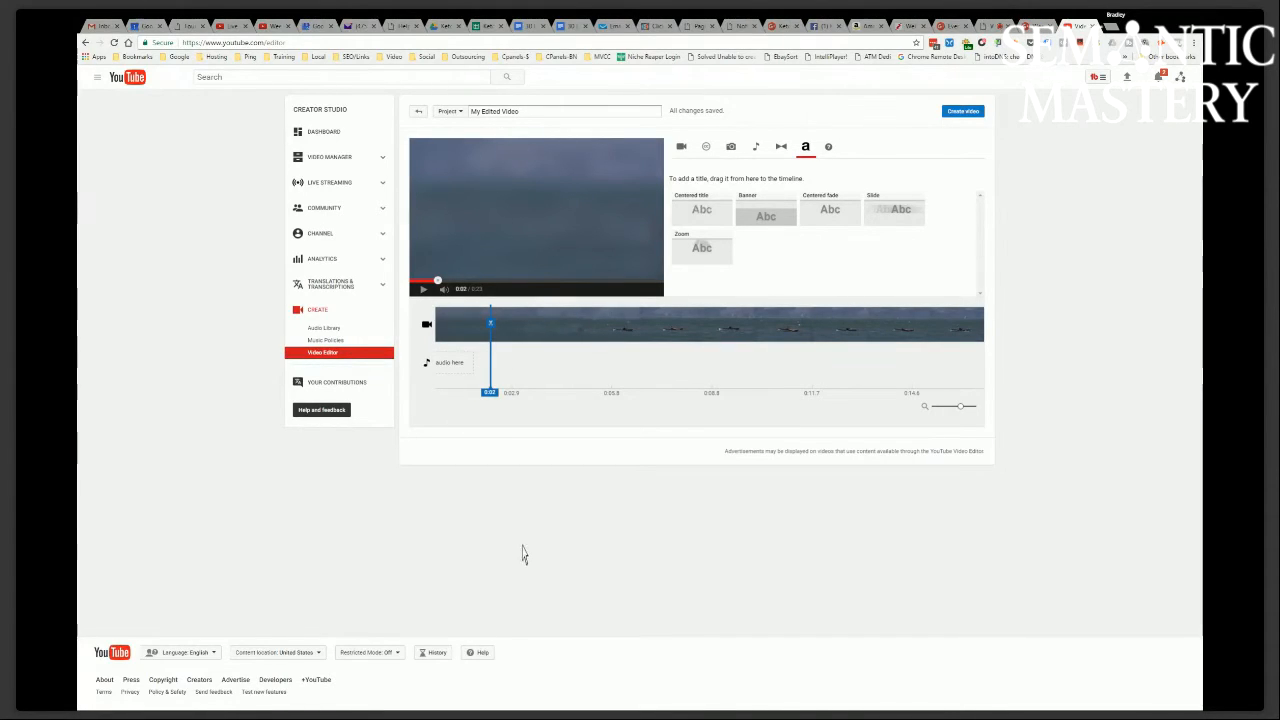
mouse_move(588, 612)
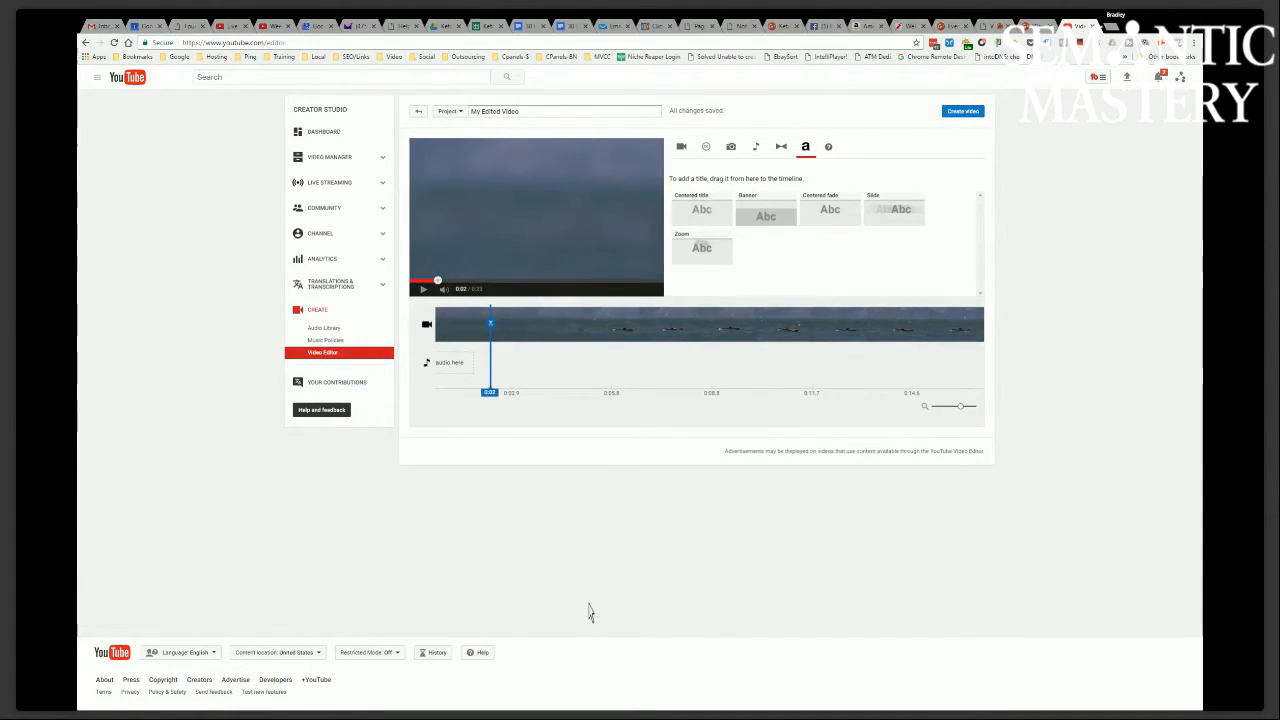
mouse_move(520, 604)
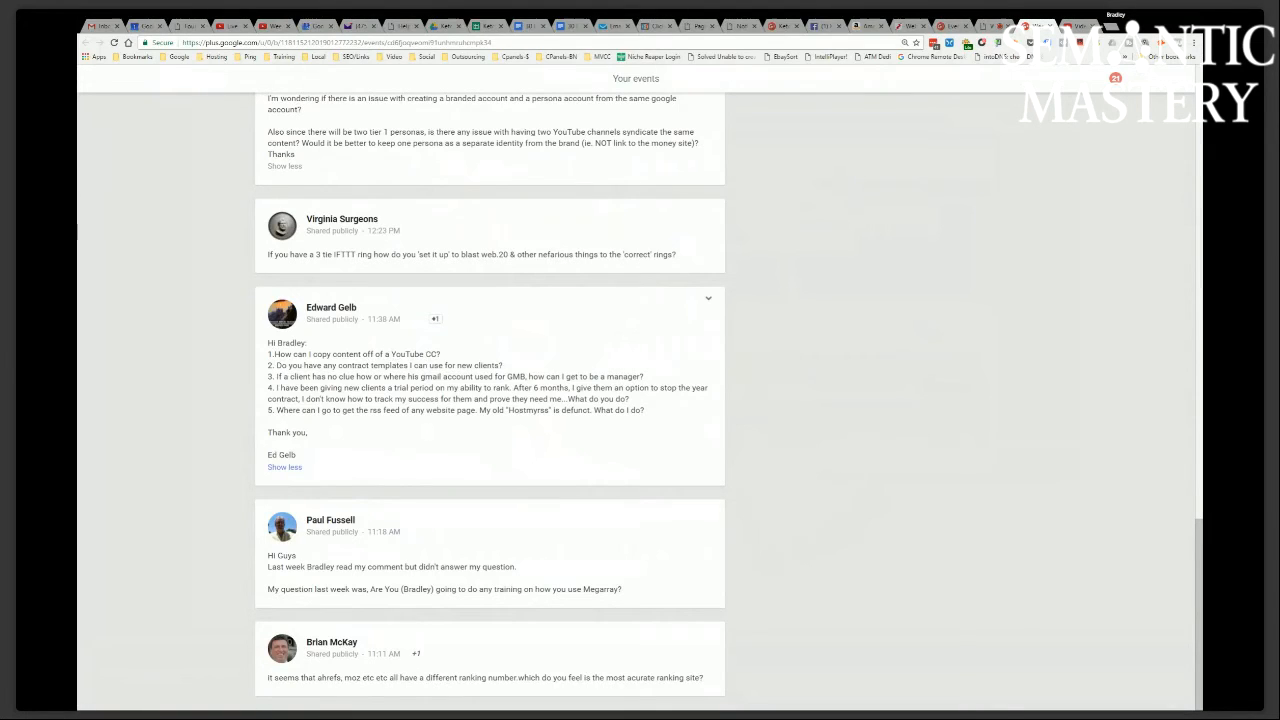
Return to the Google+ event page and look through the viewers' questions.
double_click(430, 354)
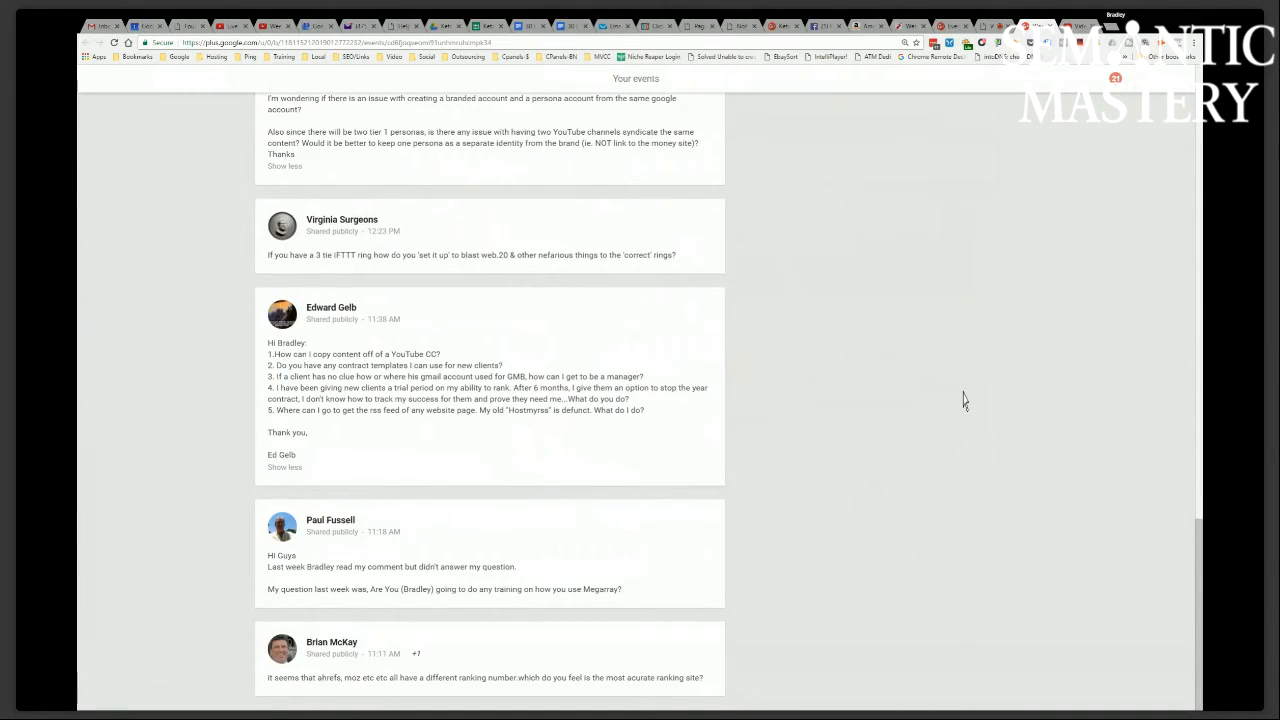
scroll("down", 3)
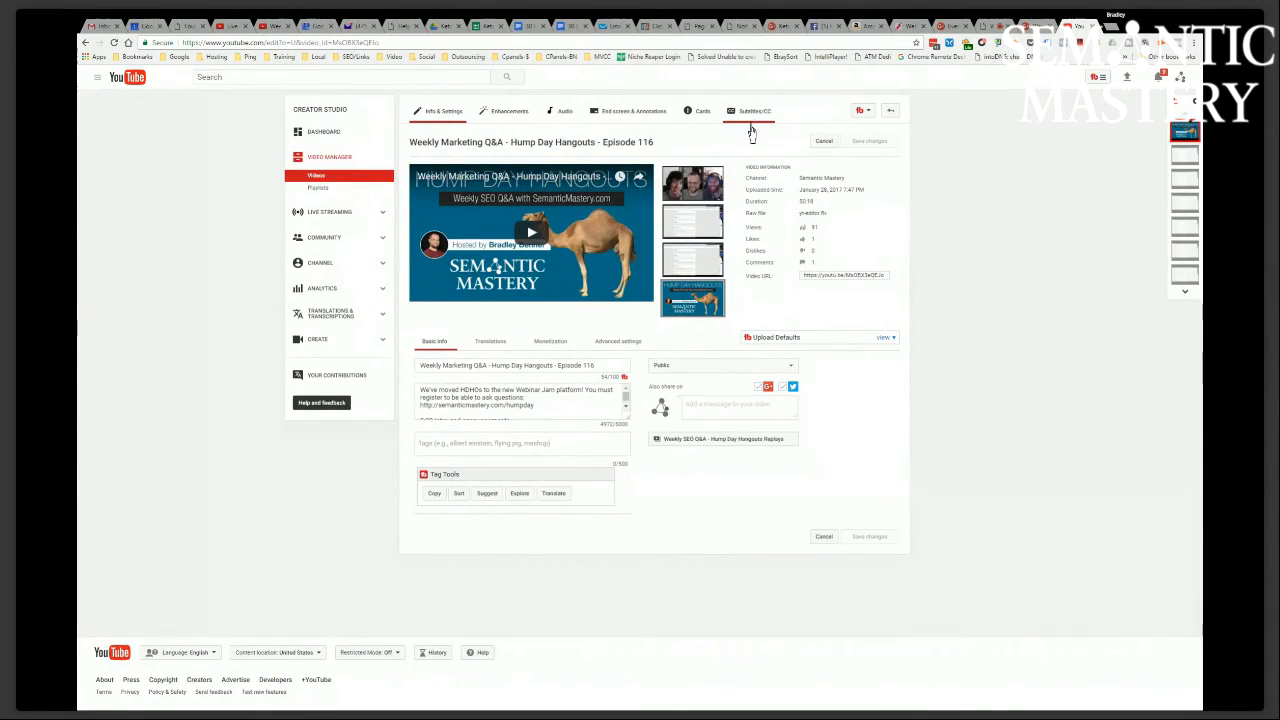
In Subtitles/CC, set English as the video language and the default for new uploads.
left_click(754, 112)
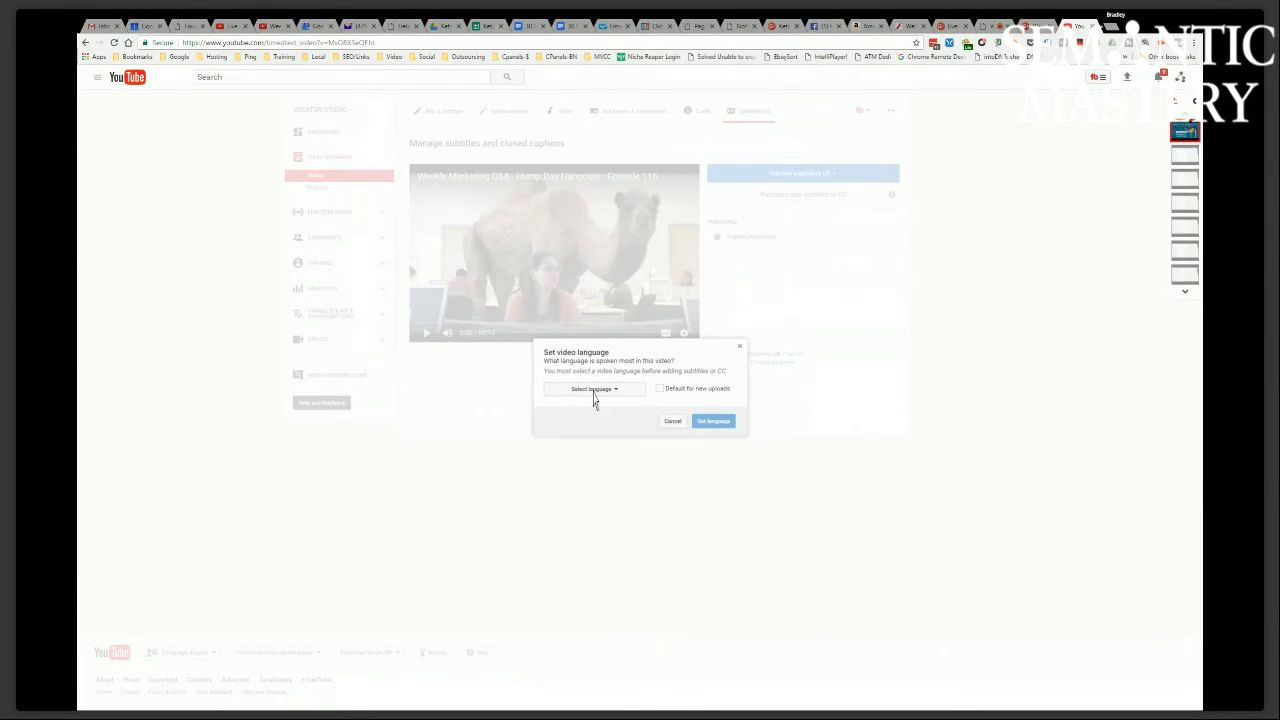
left_click(592, 388)
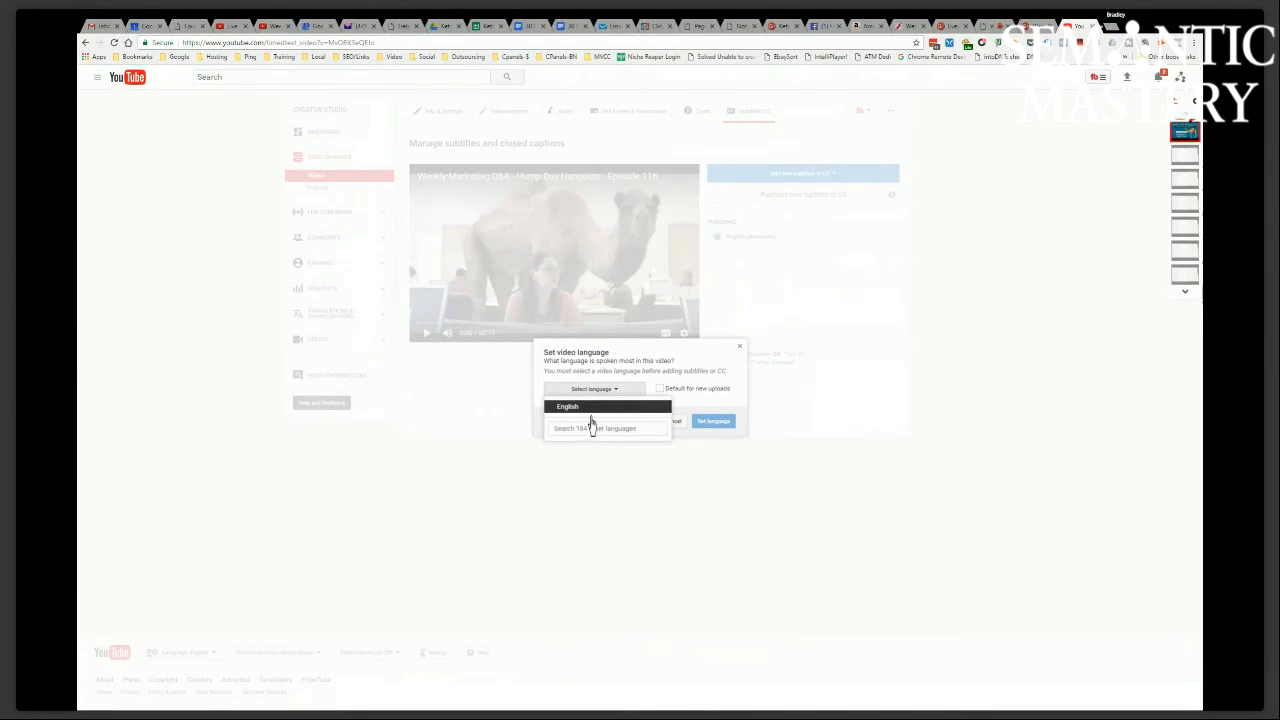
left_click(568, 406)
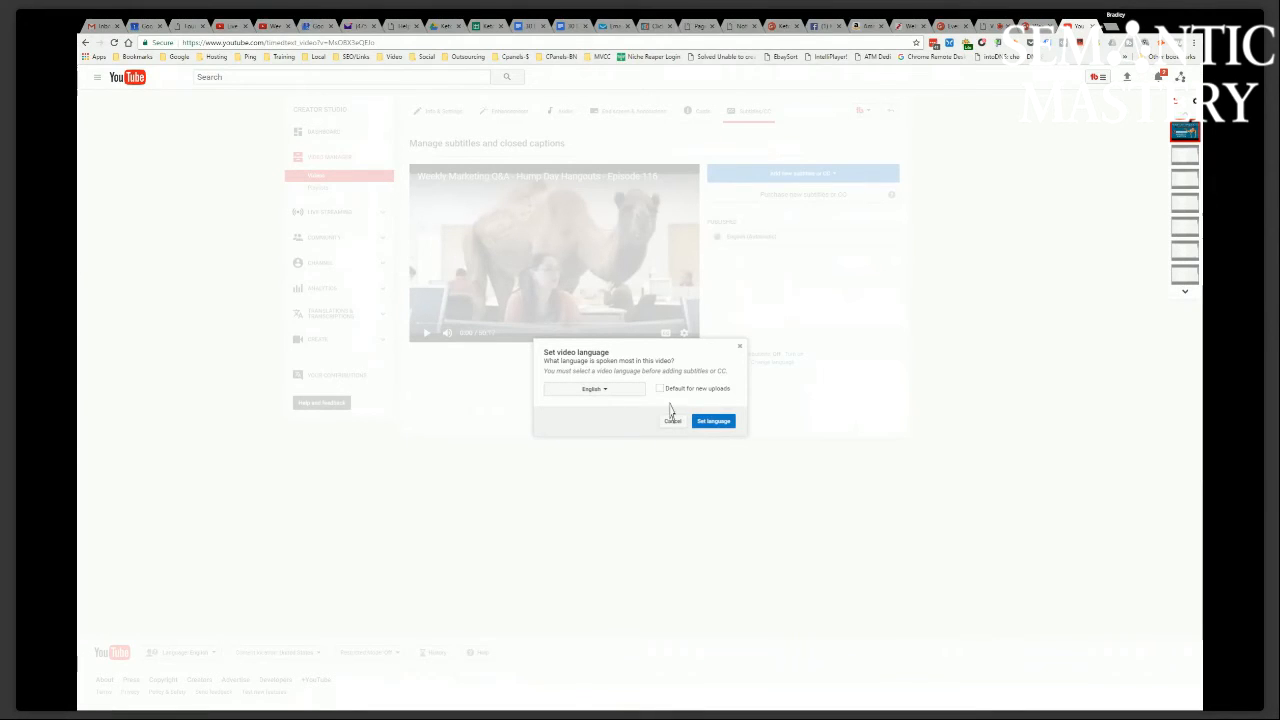
left_click(660, 388)
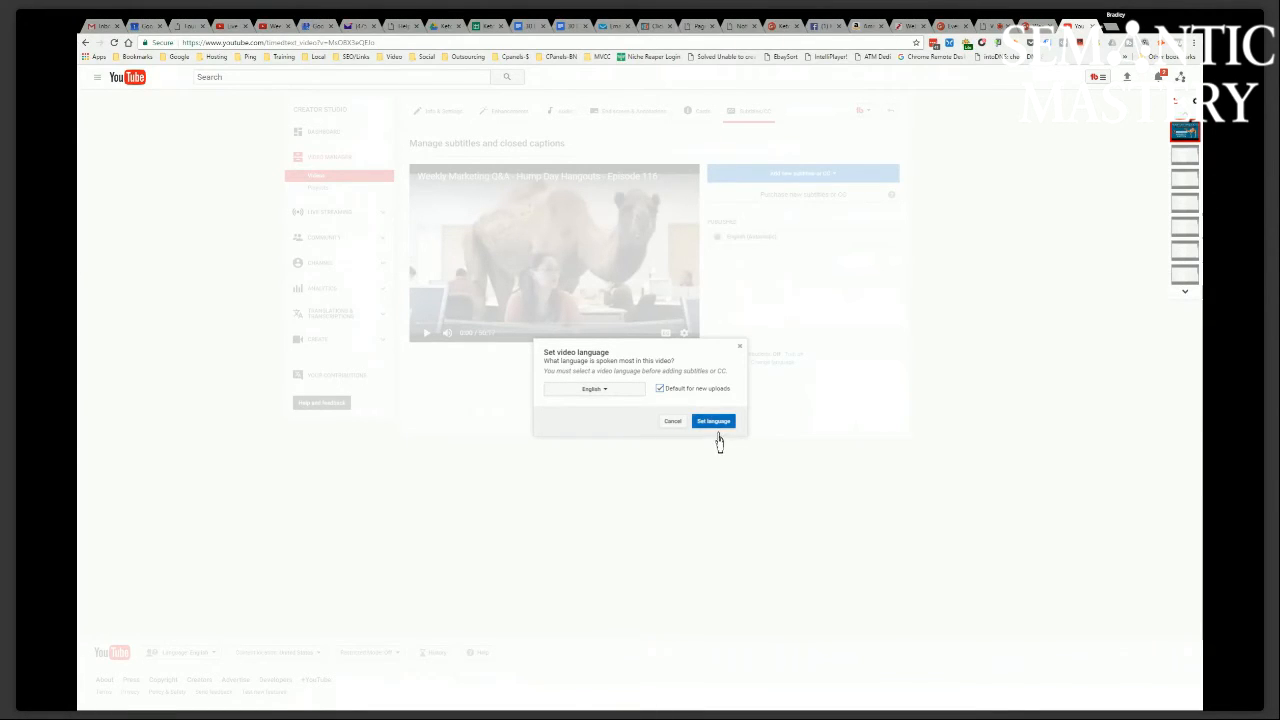
left_click(712, 420)
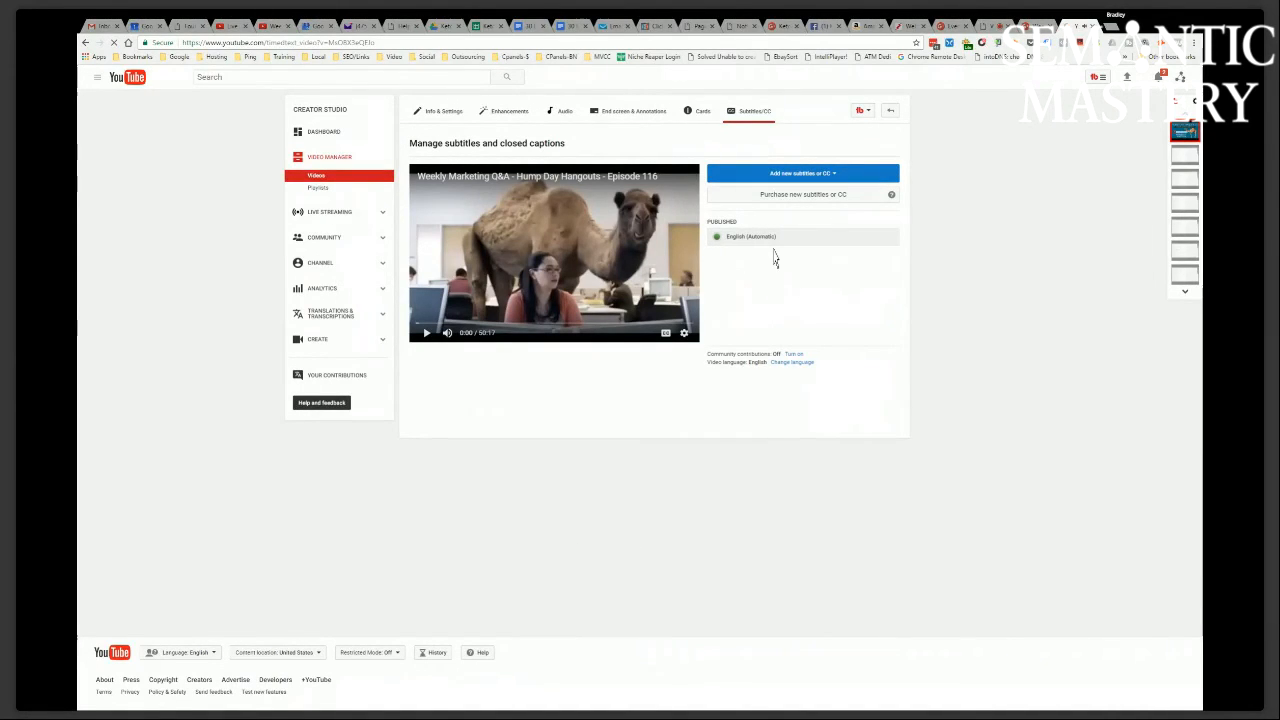
View the published English (Automatic) caption track, then go back to the Google+ questions.
left_click(752, 236)
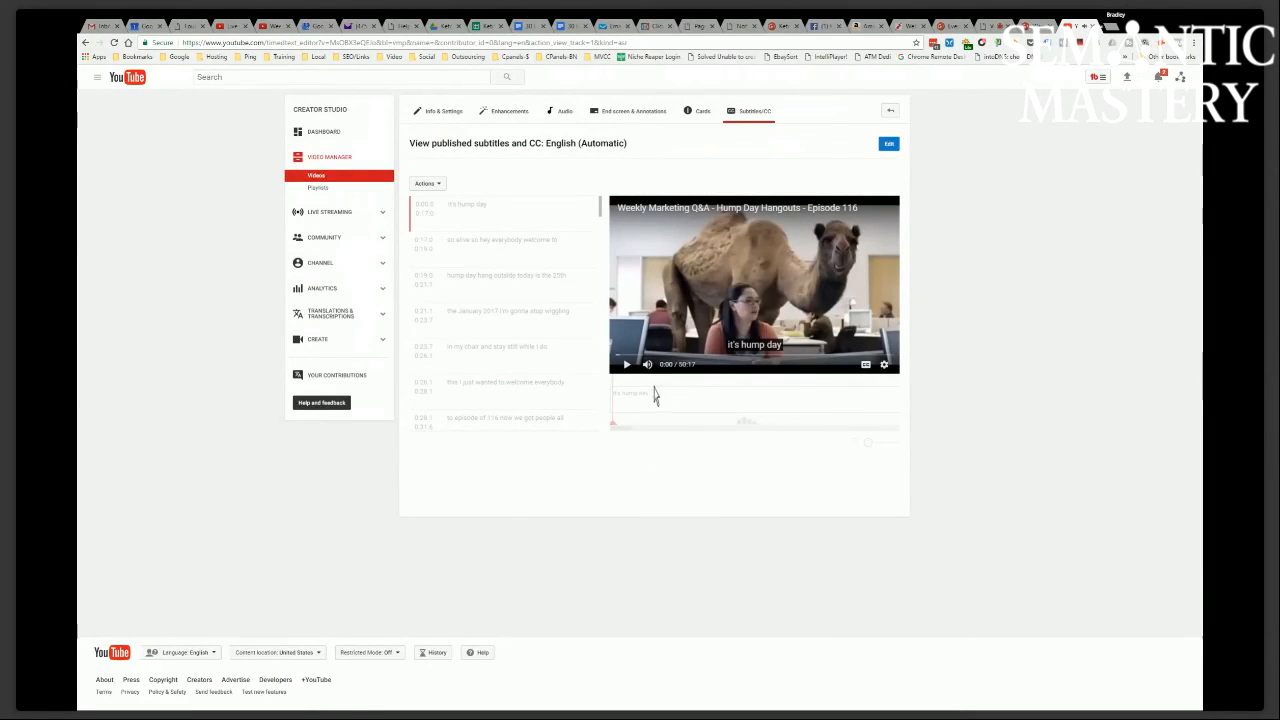
left_click(426, 184)
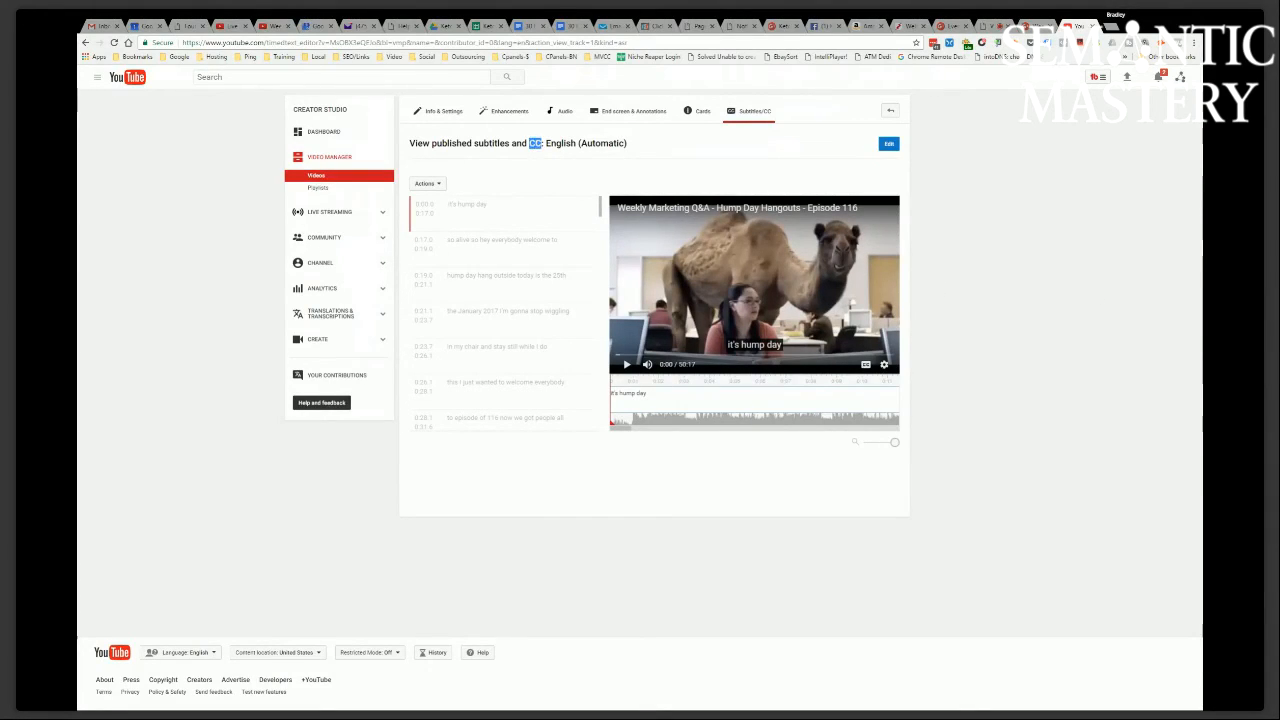
mouse_move(1030, 350)
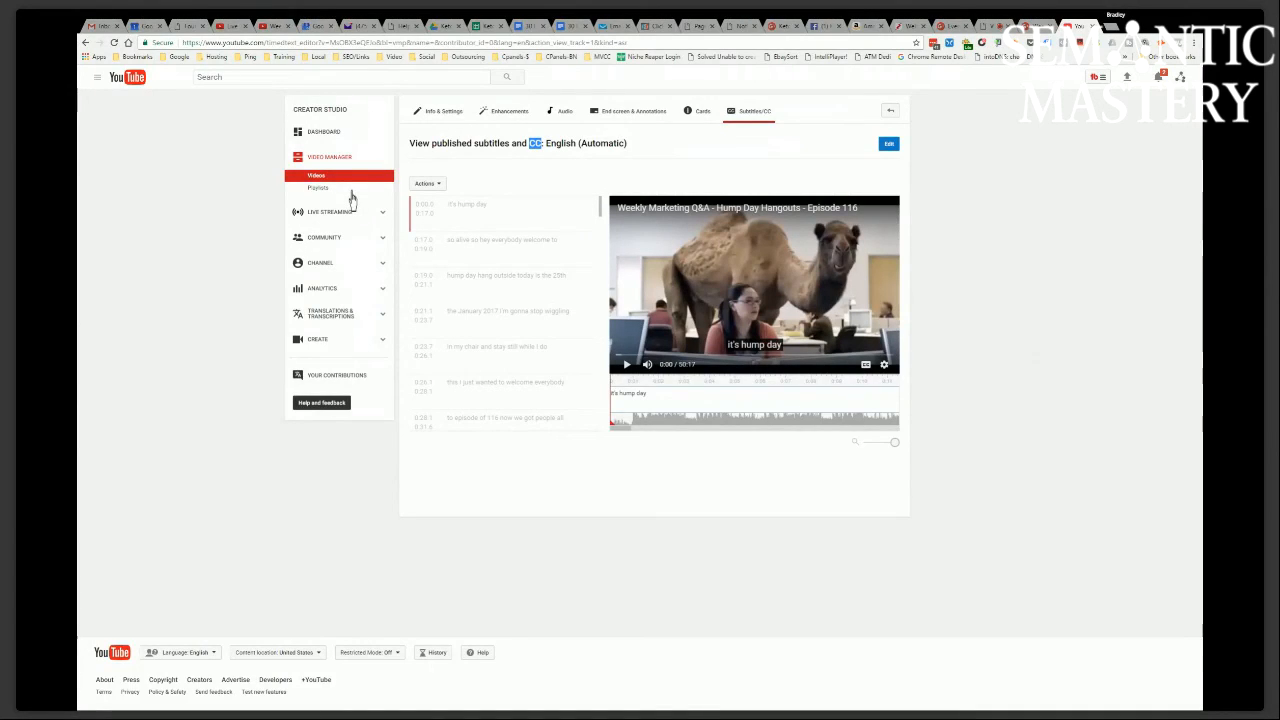
mouse_move(782, 136)
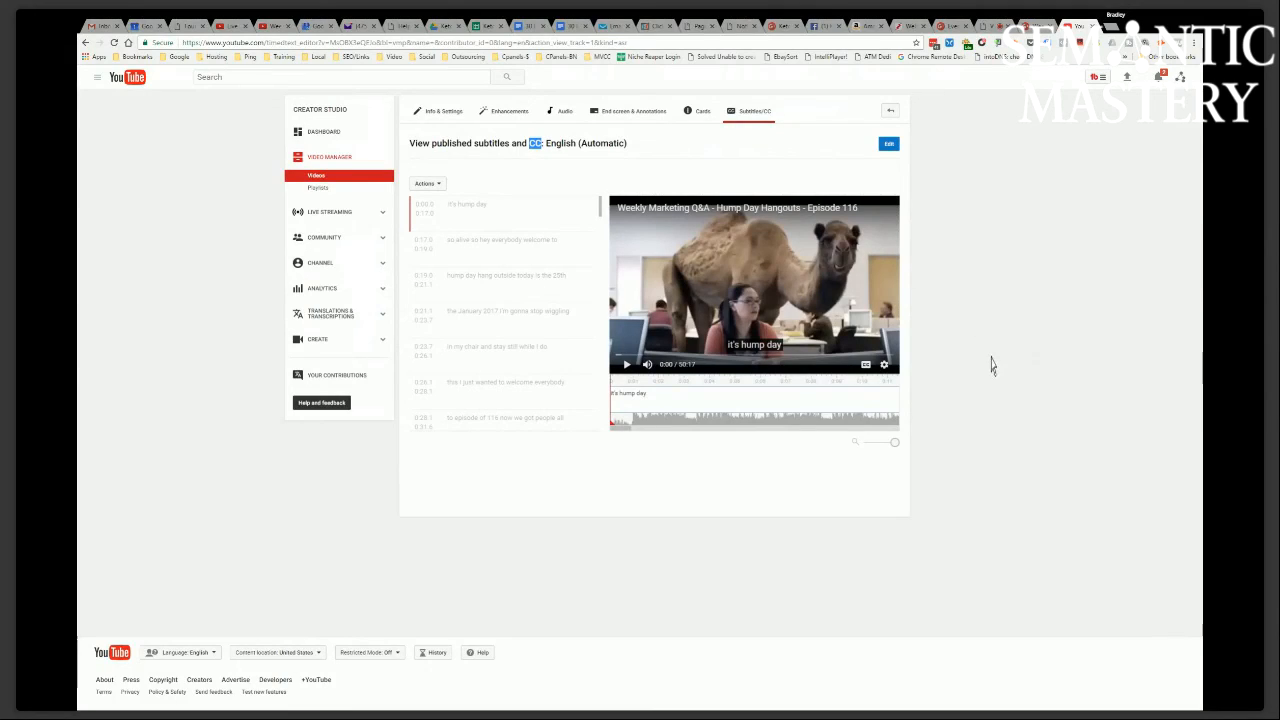
mouse_move(984, 400)
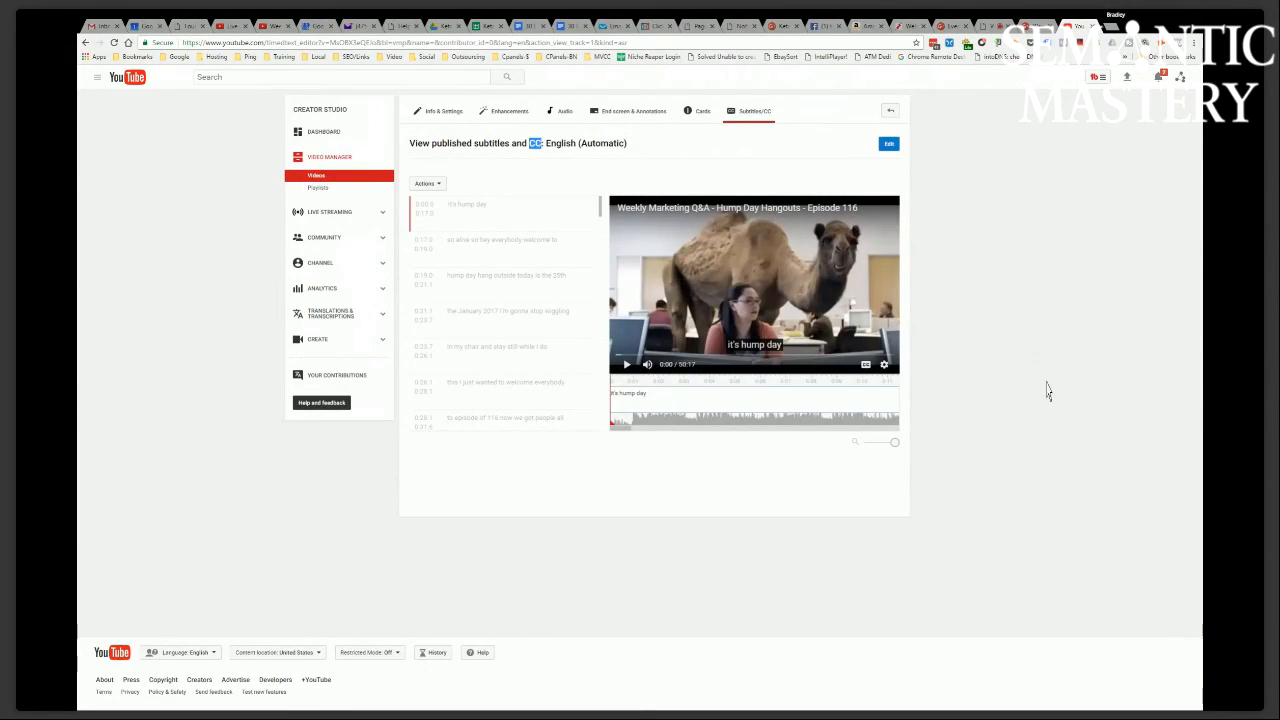
mouse_move(1064, 488)
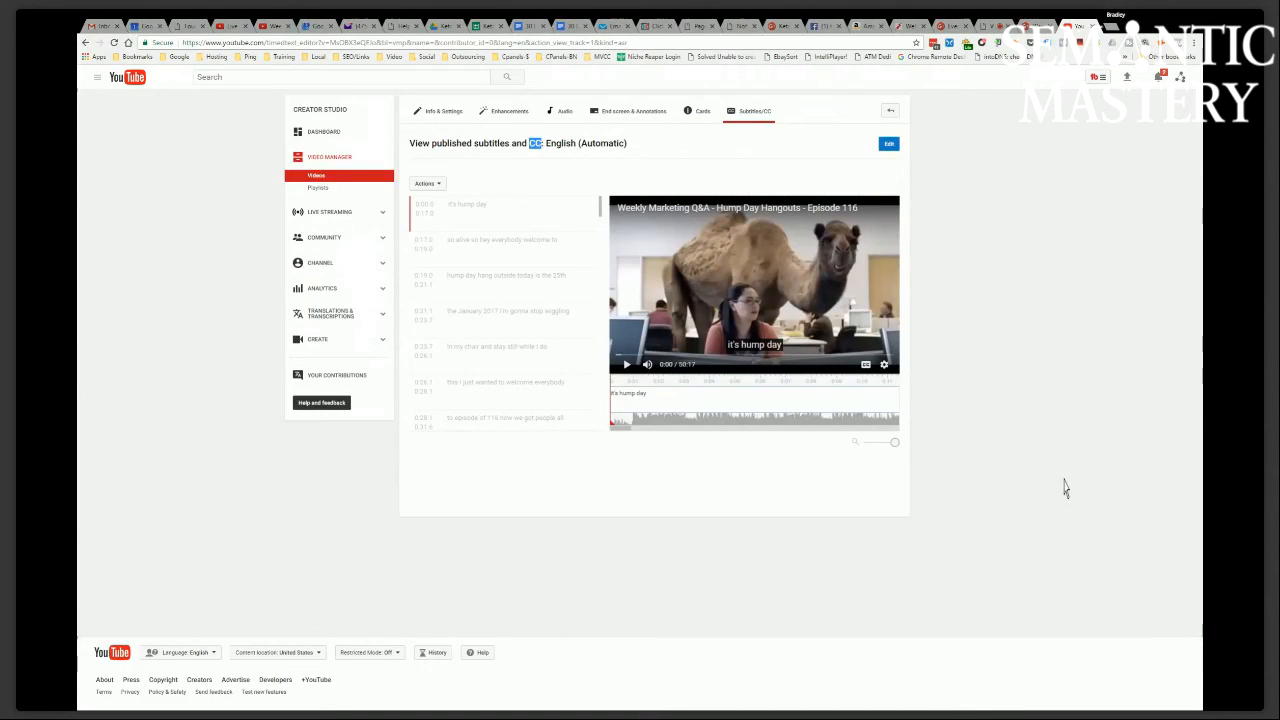
mouse_move(1100, 432)
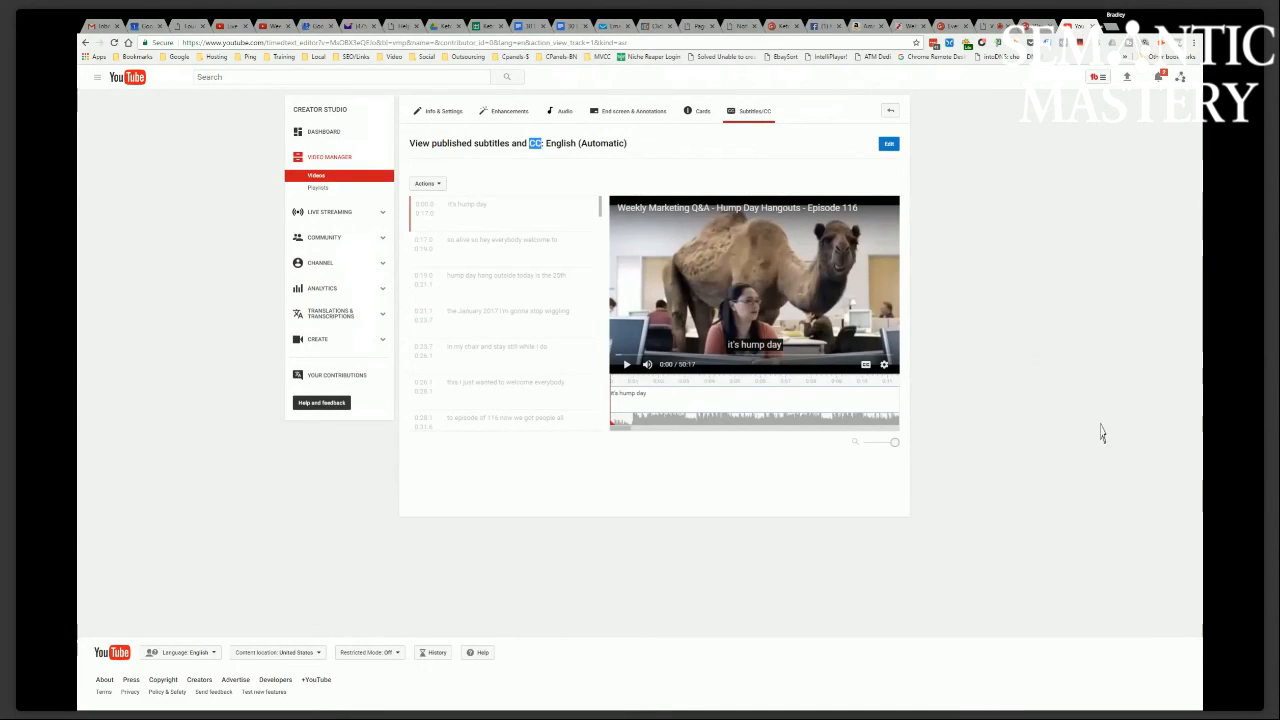
mouse_move(1034, 210)
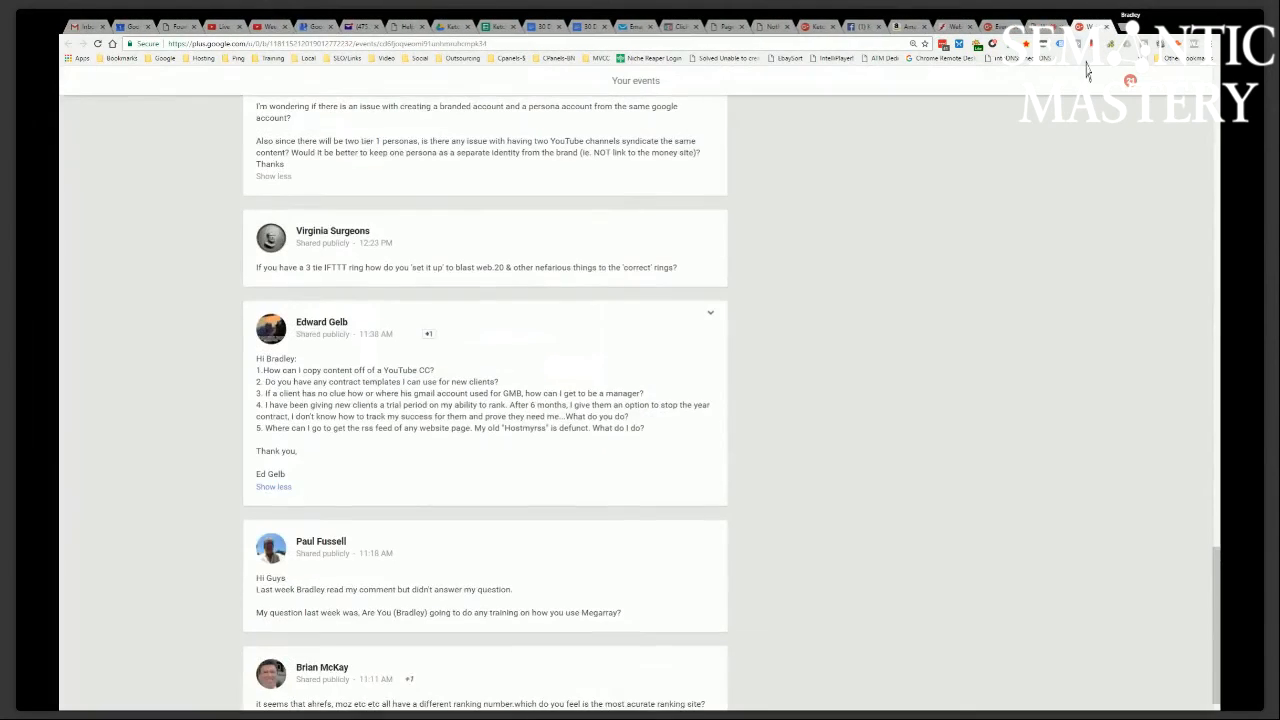
scroll("down", 3)
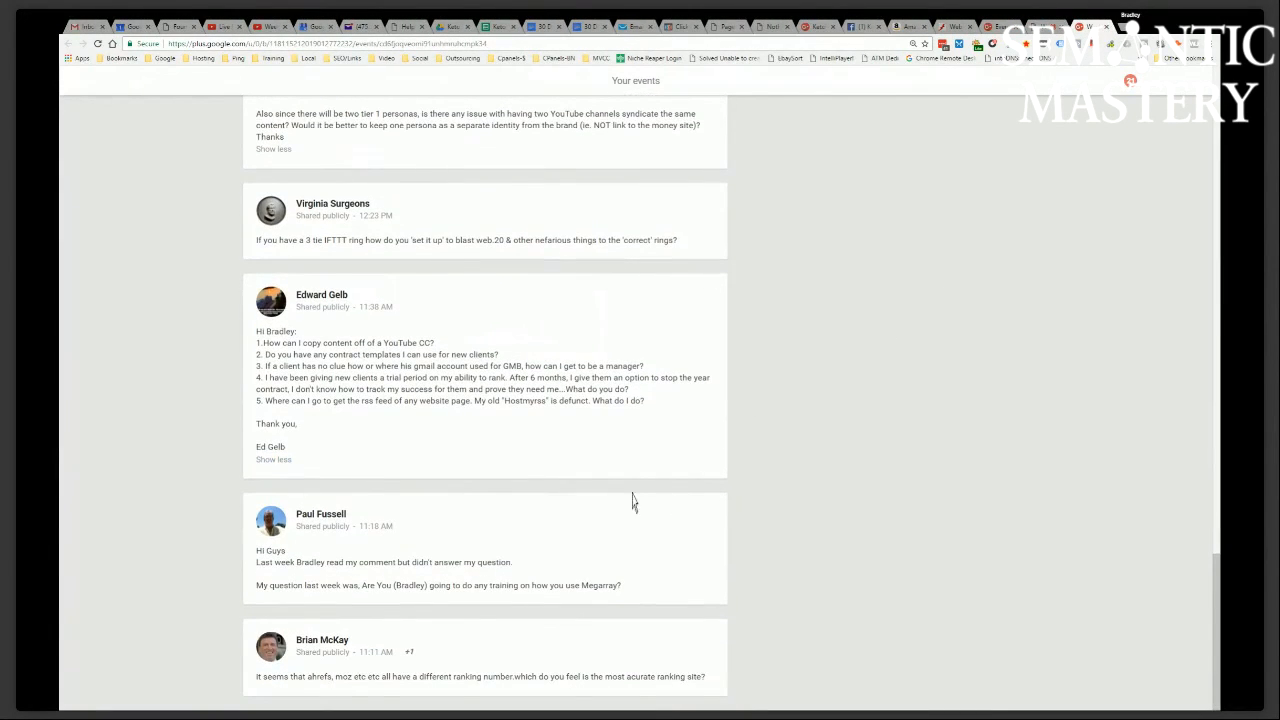